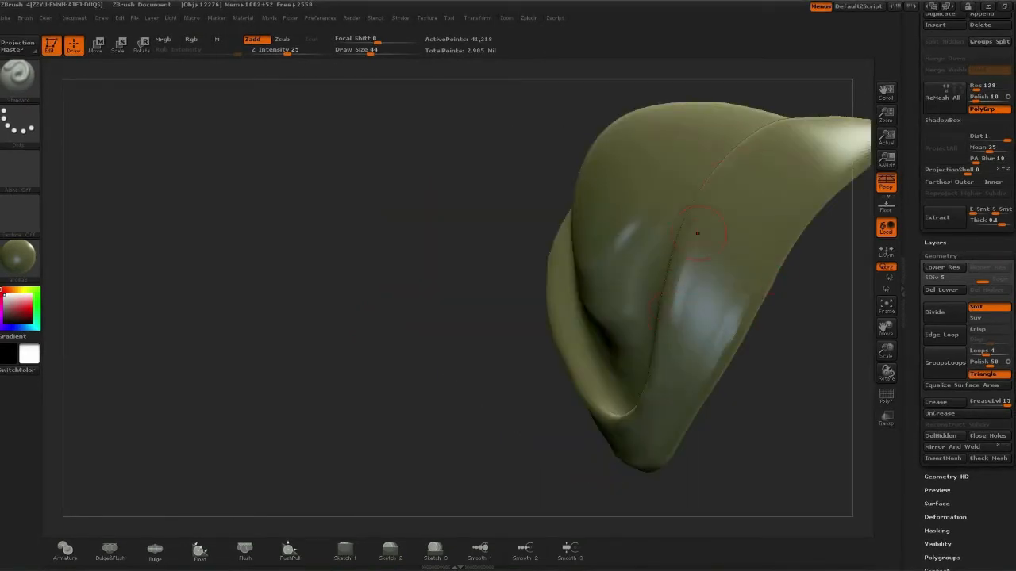
# Inspect the hat from side, three-quarter and top views, then pick a cloth texture alpha
pyautogui.moveTo(697, 232); pyautogui.dragTo(384, 297)
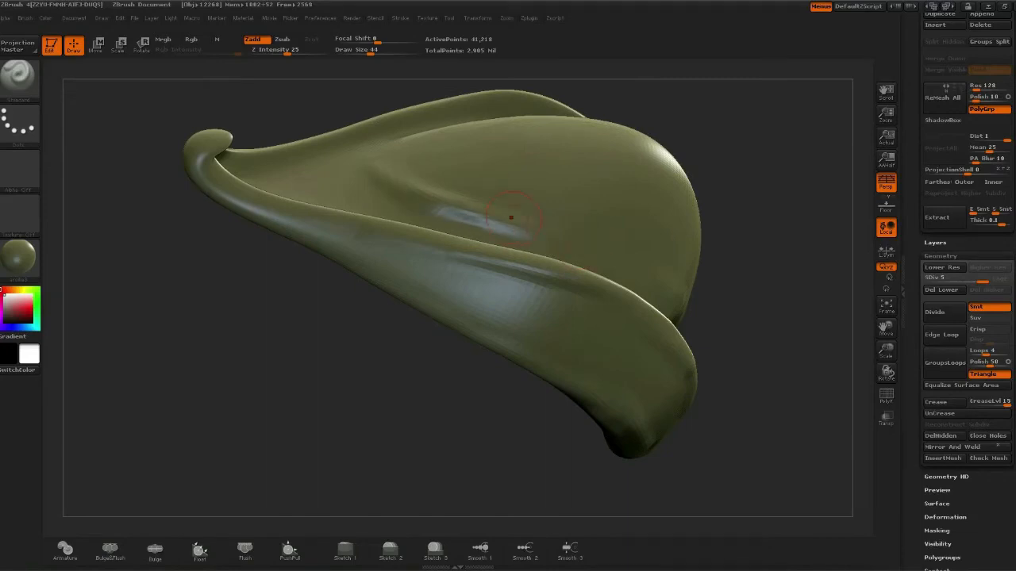
pyautogui.moveTo(511, 217); pyautogui.dragTo(431, 162)
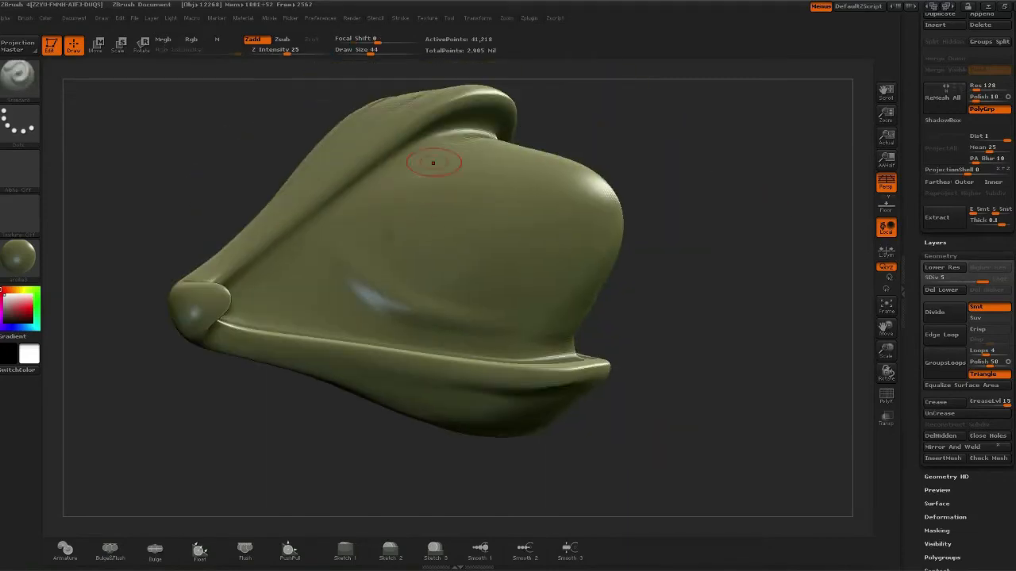
pyautogui.moveTo(431, 162); pyautogui.dragTo(389, 278)
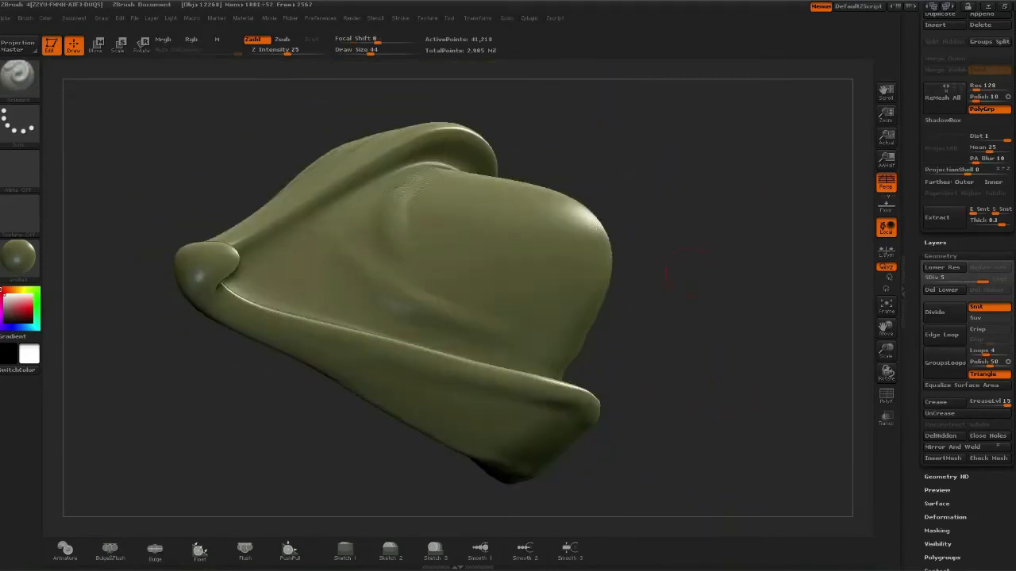
pyautogui.moveTo(397, 278); pyautogui.dragTo(358, 215)
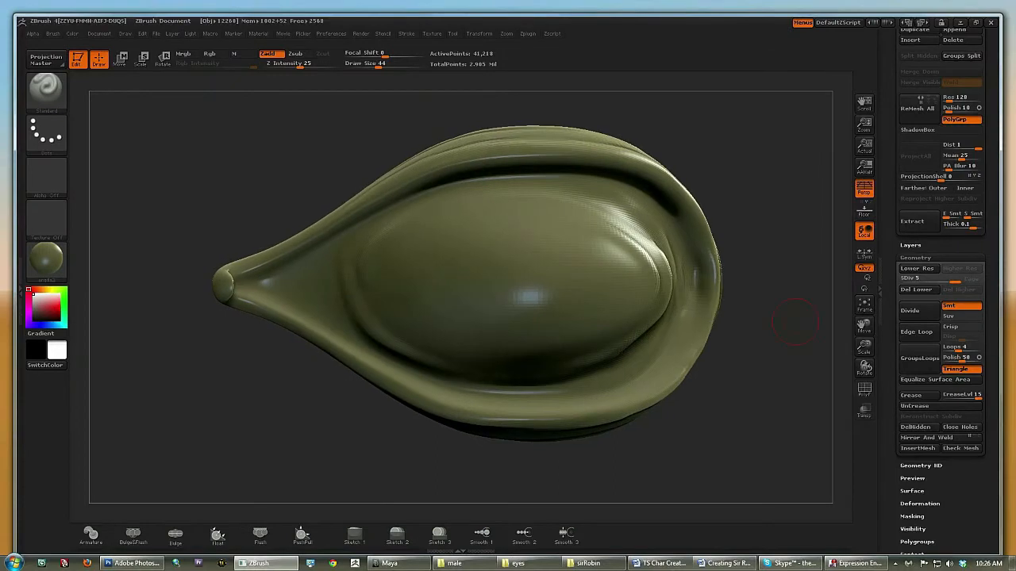
pyautogui.click(48, 91)
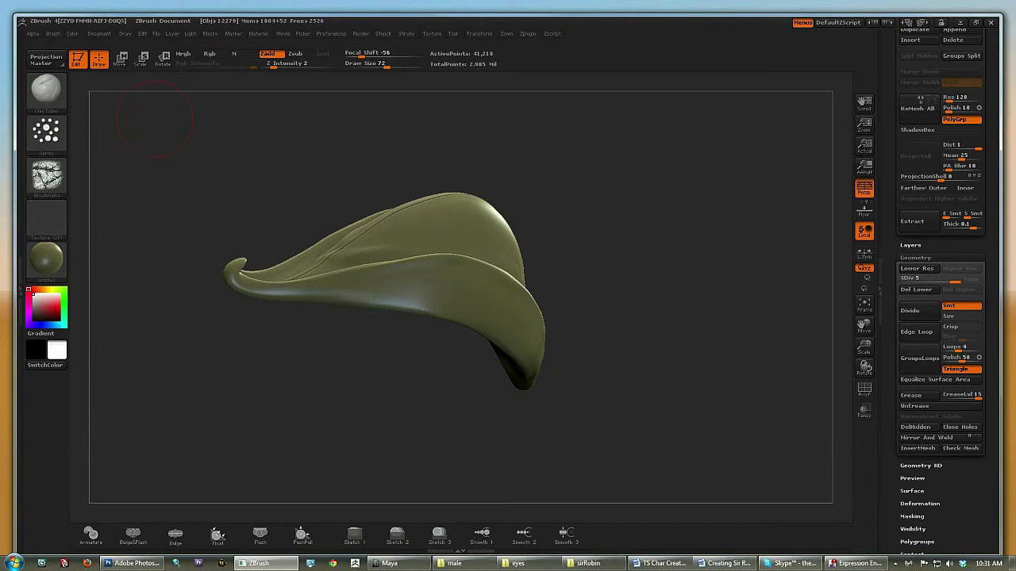
# Subdivide the hat mesh to a higher point count and bring up the brush library
pyautogui.moveTo(158, 119); pyautogui.dragTo(778, 230)
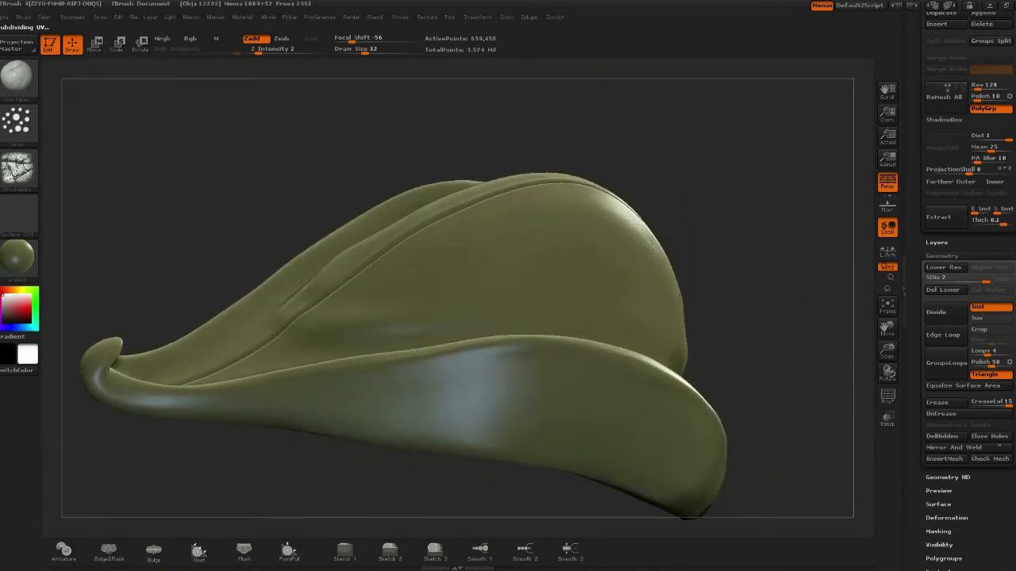
pyautogui.click(935, 311)
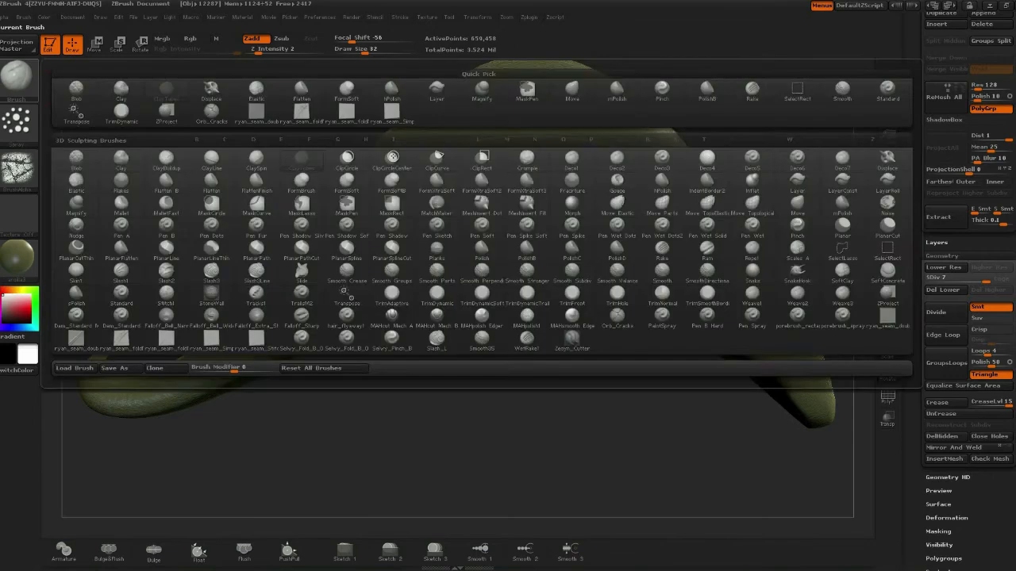
# Choose the TrimDynamic brush (over TrimDynamicSoft) for sculpting cloth texture and brim stitches
pyautogui.click(527, 281)
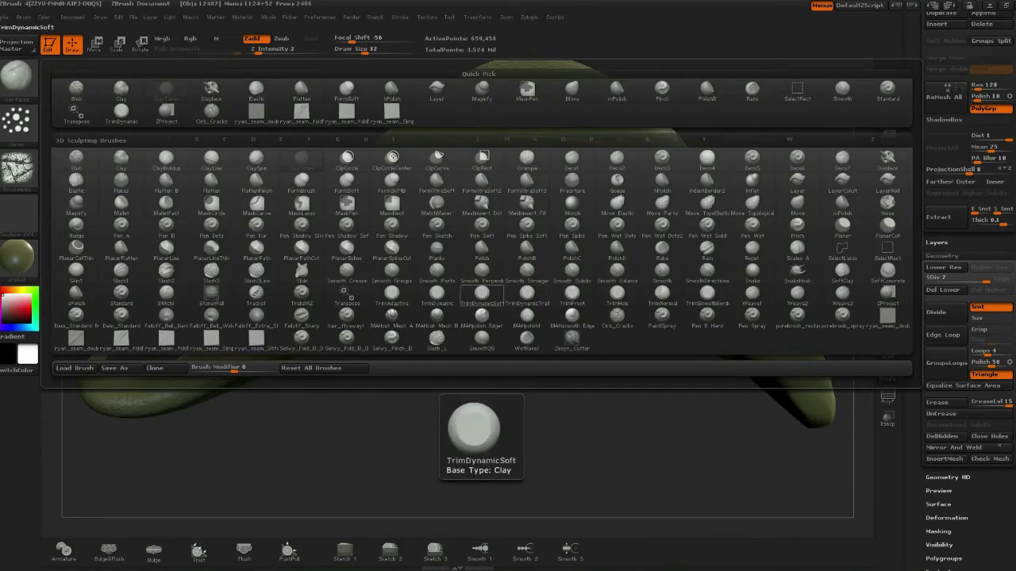
pyautogui.click(437, 304)
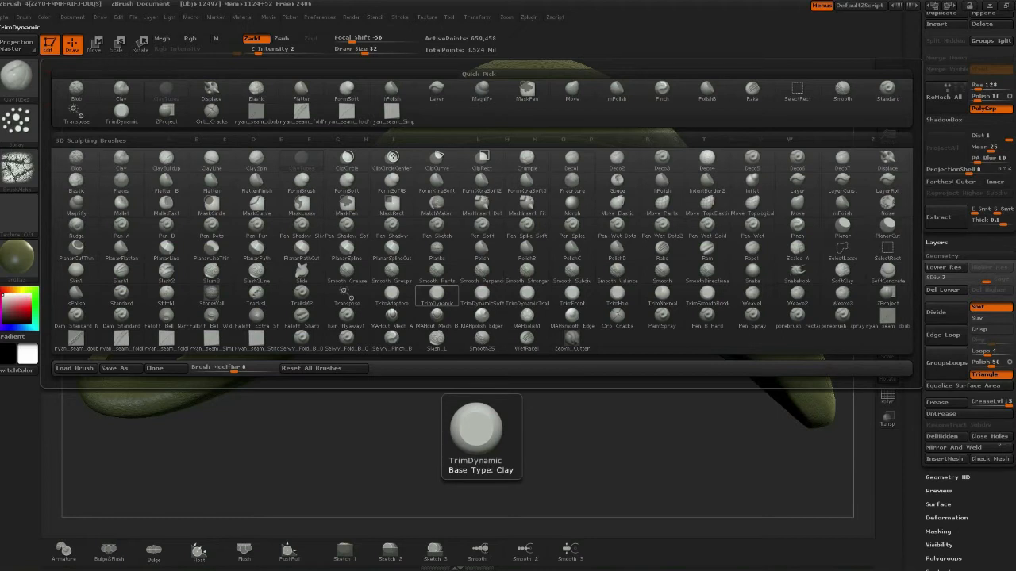
pyautogui.click(187, 296)
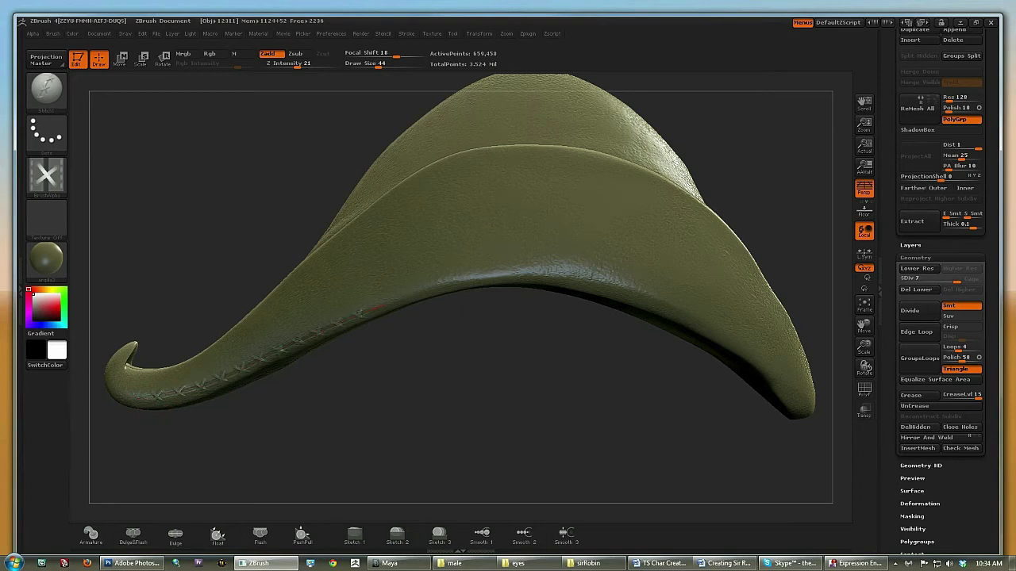
# Lay cross-stitch marks along the hat's seam edge with the X stitch alpha
pyautogui.moveTo(373, 302); pyautogui.dragTo(556, 283)
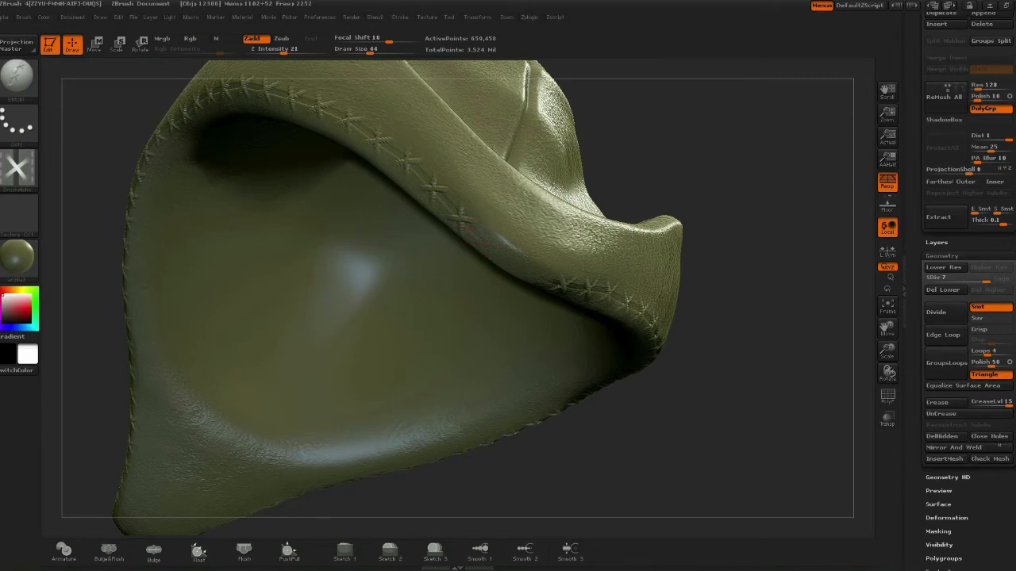
pyautogui.click(191, 38)
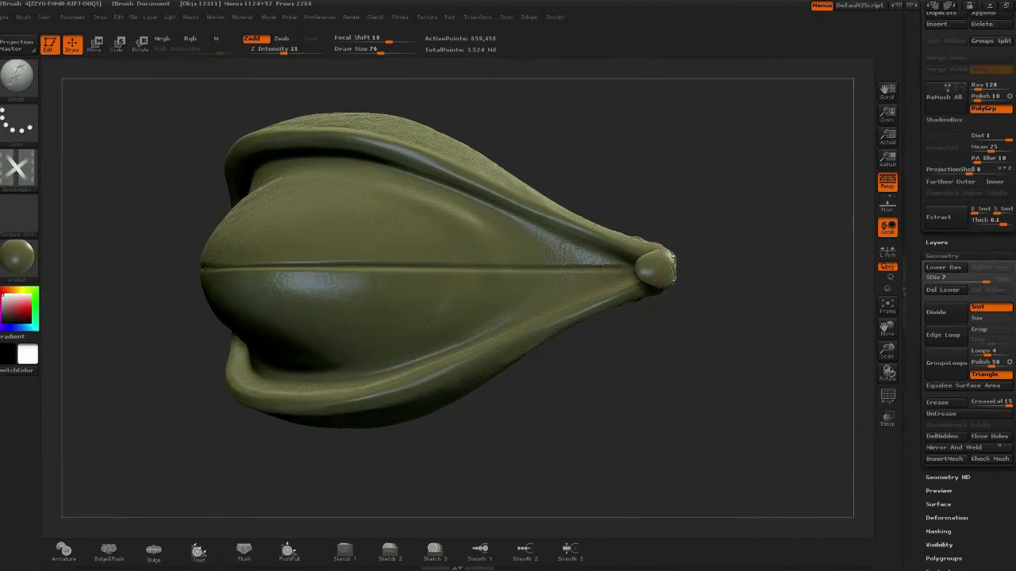
# Stroke a row of cross-stitches along the top center crease and extend it
pyautogui.moveTo(341, 273); pyautogui.dragTo(590, 273)
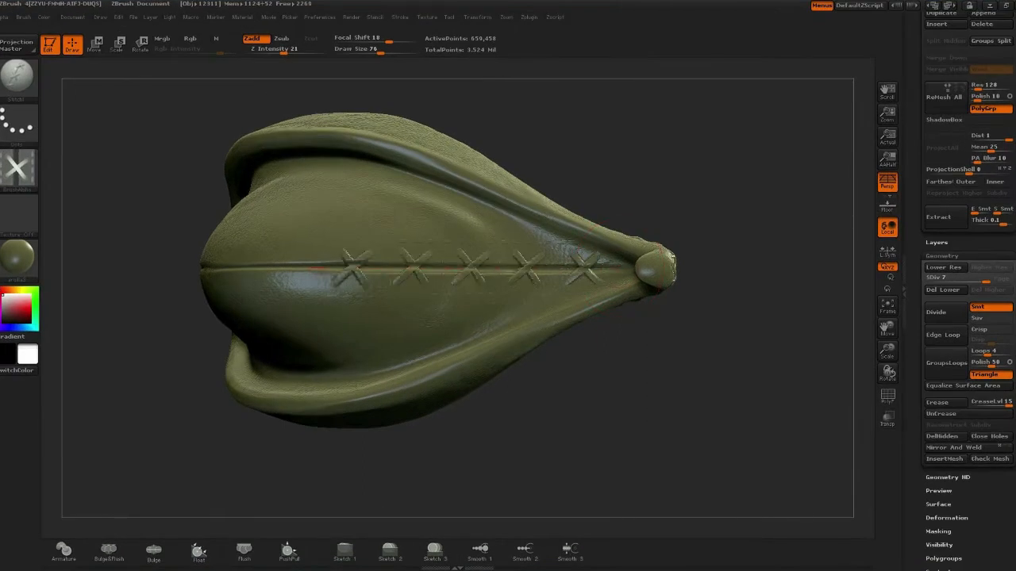
pyautogui.moveTo(437, 277); pyautogui.dragTo(571, 254)
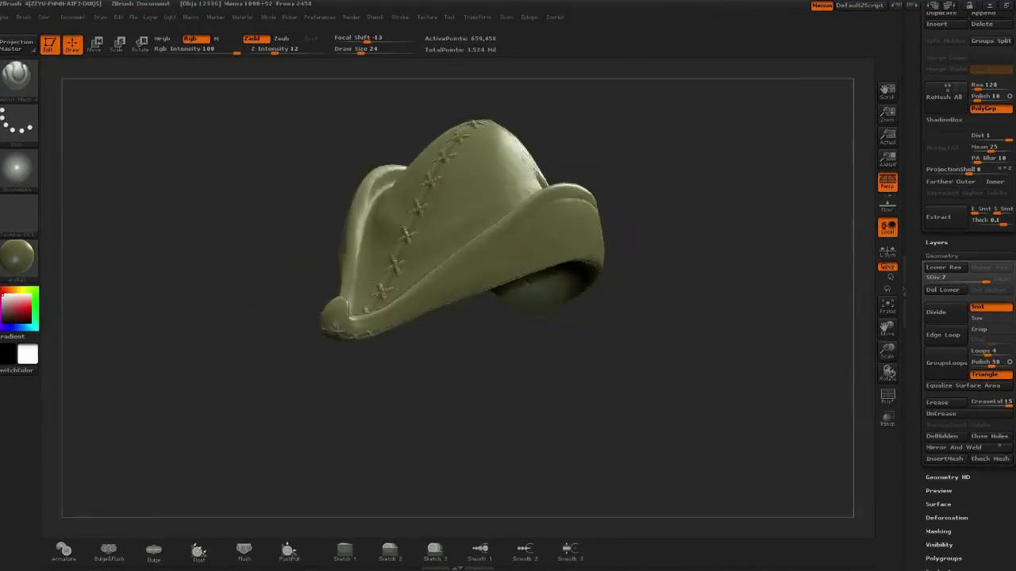
# Orbit the hat to a side view to check the feather pocket and band
pyautogui.moveTo(461, 238); pyautogui.dragTo(733, 325)
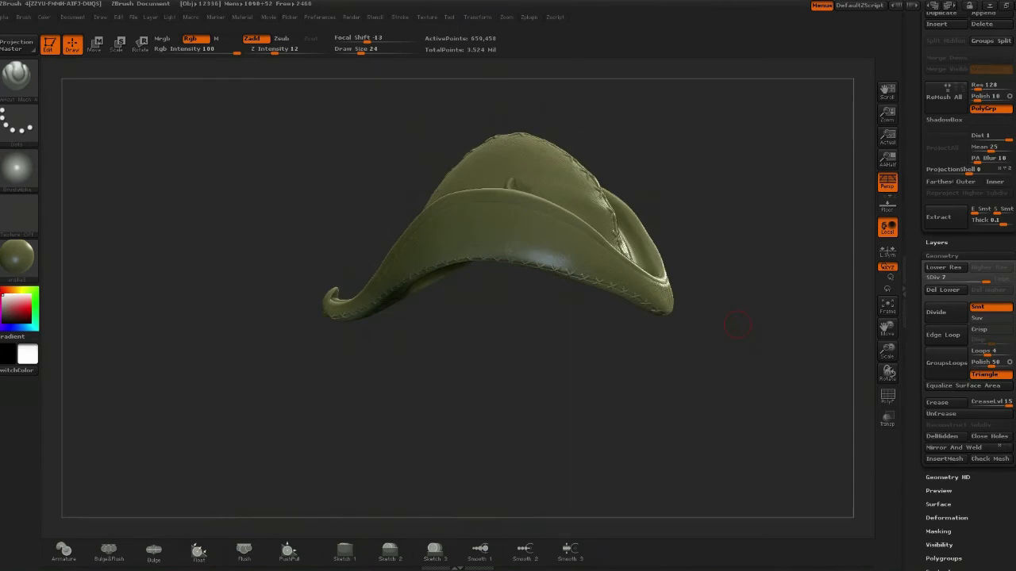